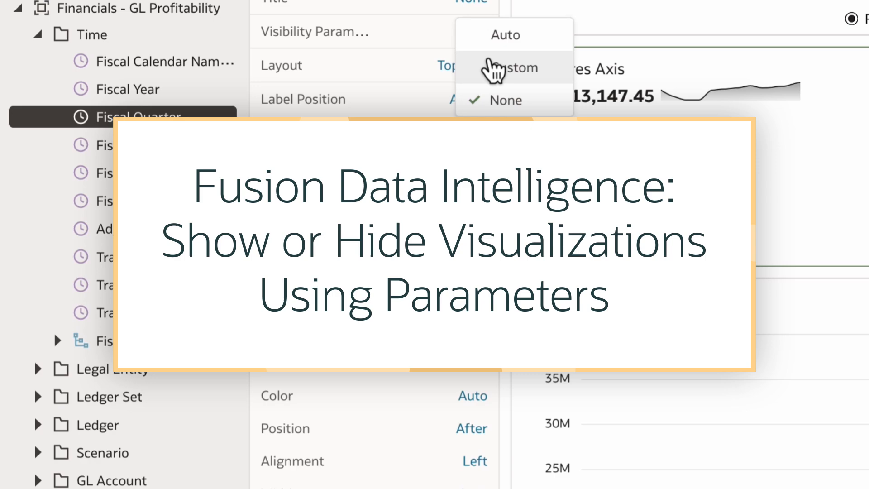
# - Show the Parameters Show/Hide workbook in present mode with Revenue selected
pyautogui.click(514, 68)
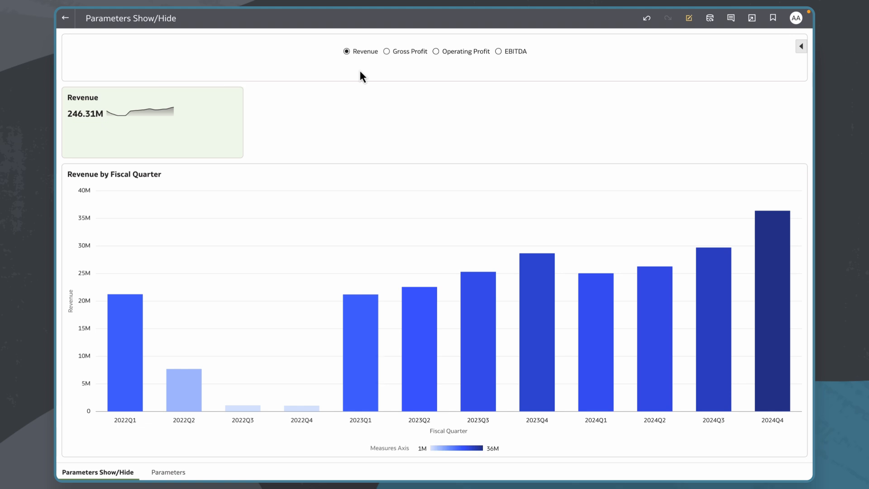
# - Select Gross Profit, Operating Profit and EBITDA in turn to reveal each metric's tile and chart
pyautogui.click(376, 57)
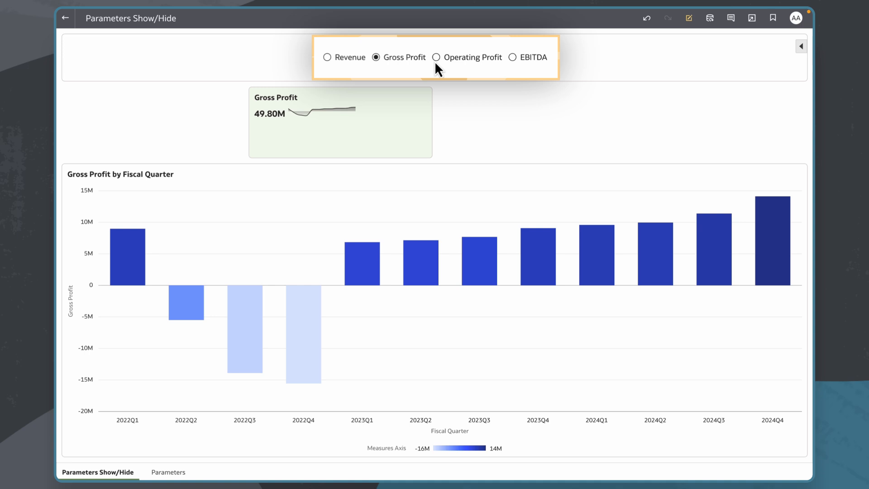
pyautogui.click(436, 57)
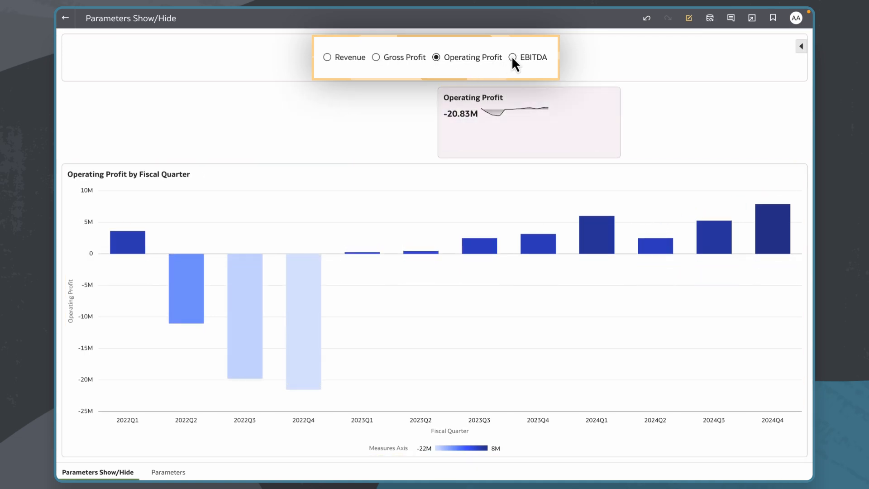
pyautogui.click(511, 53)
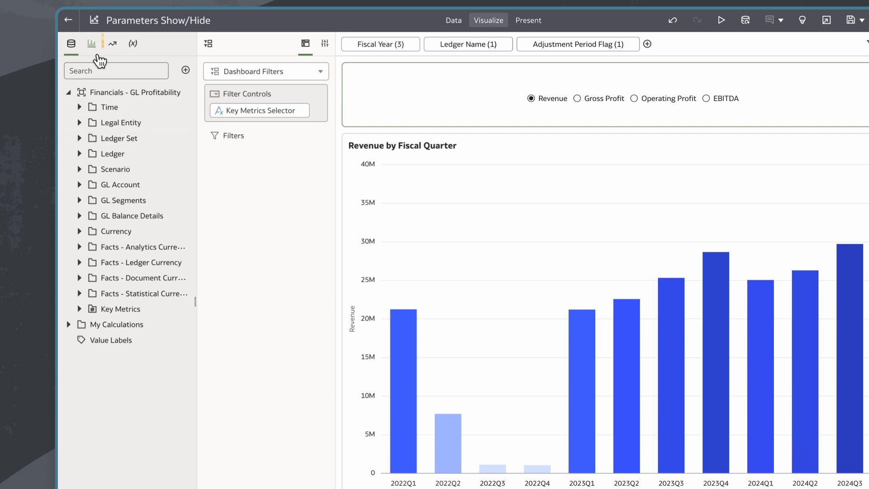
# - Add a Tile visualization with Fiscal Quarter as the trend category, no value label and adjusted number format
pyautogui.click(90, 43)
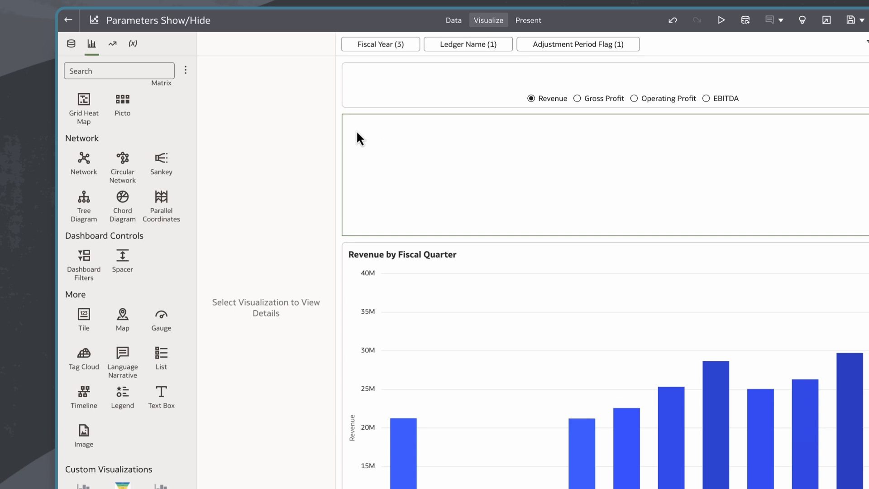
pyautogui.click(71, 43)
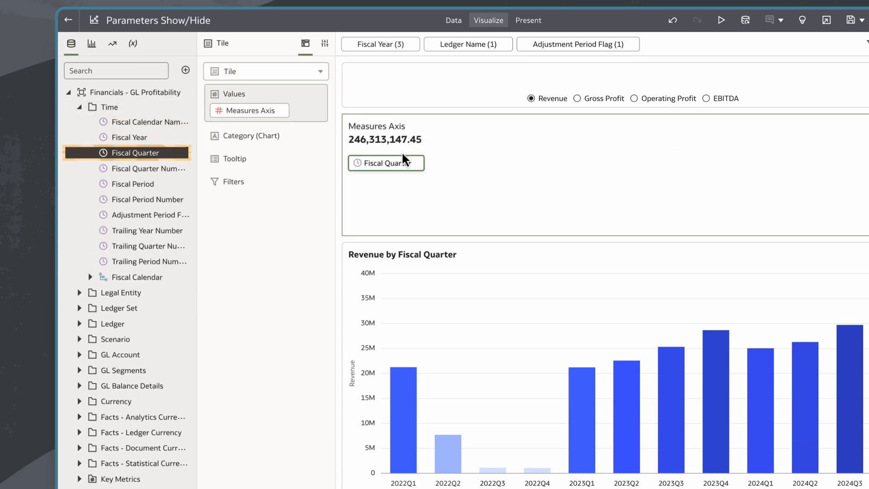
pyautogui.moveTo(386, 162); pyautogui.dragTo(248, 152)
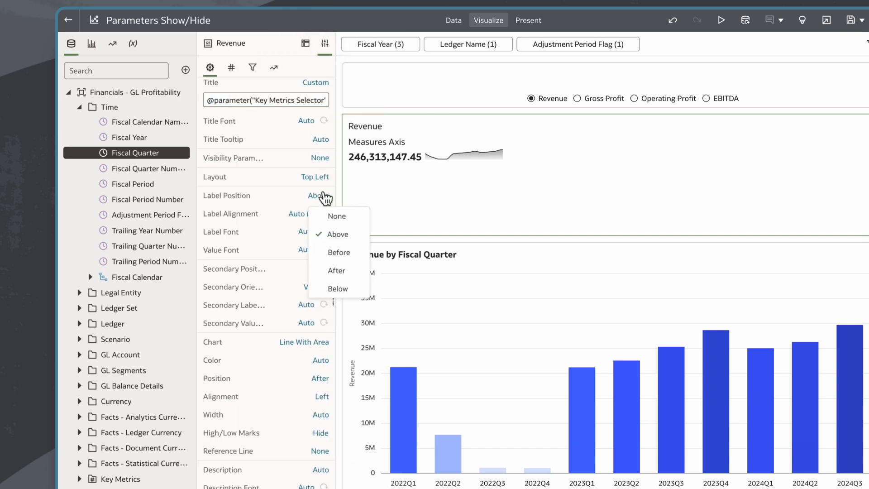
pyautogui.click(231, 68)
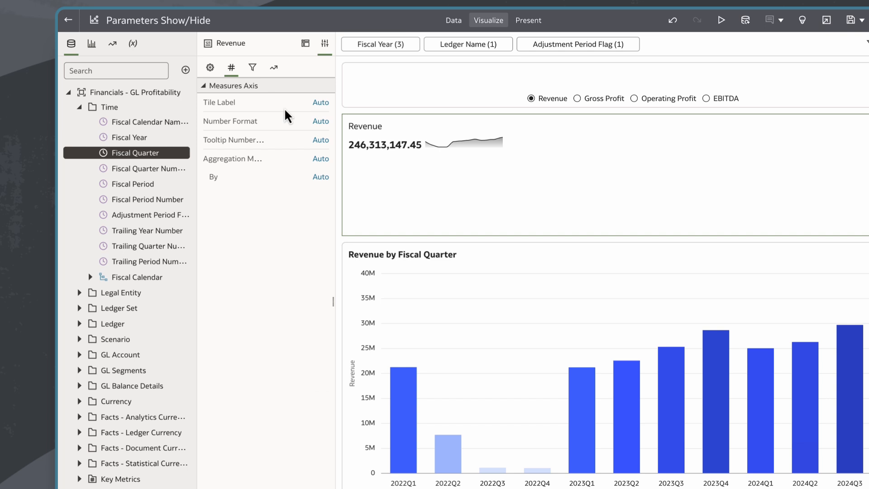
pyautogui.click(320, 121)
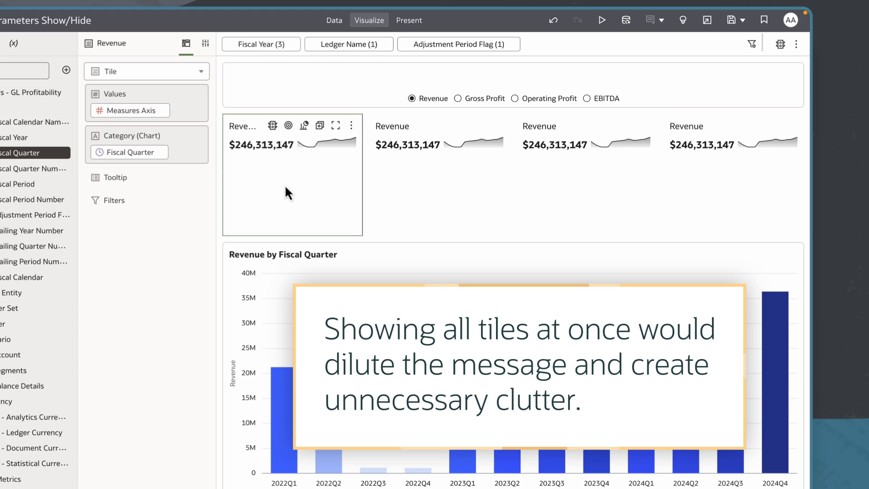
# - Set the first Revenue tile's Visibility Parameter to Key Metrics Selector in its properties
pyautogui.click(205, 43)
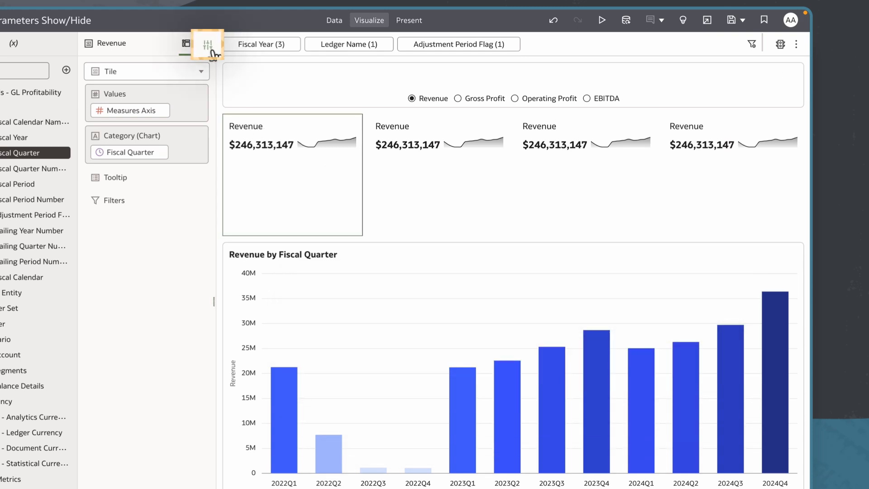
pyautogui.click(207, 44)
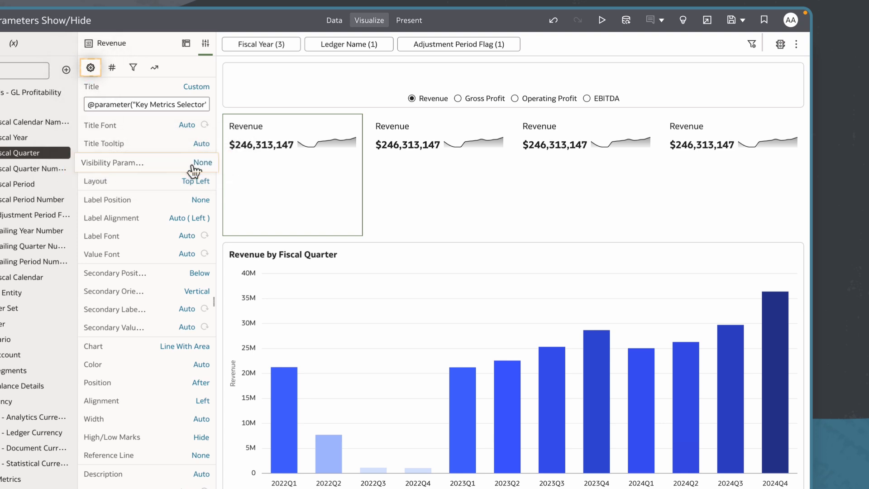
pyautogui.click(201, 162)
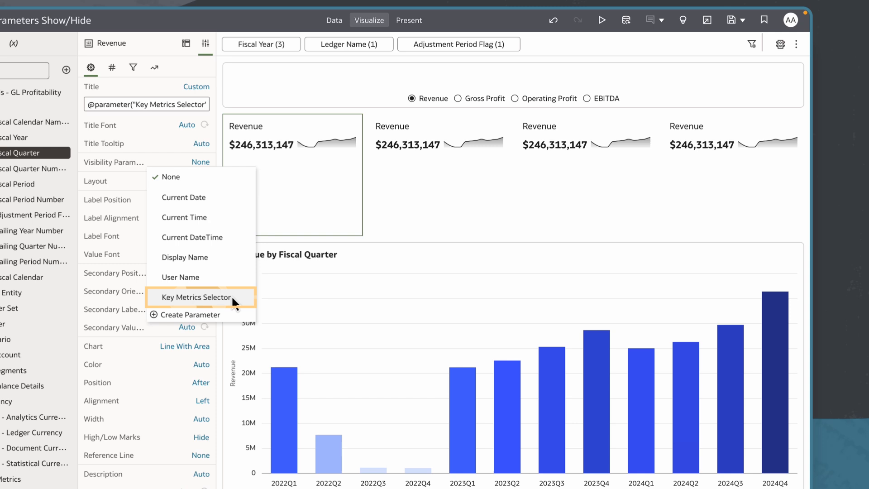
pyautogui.click(196, 297)
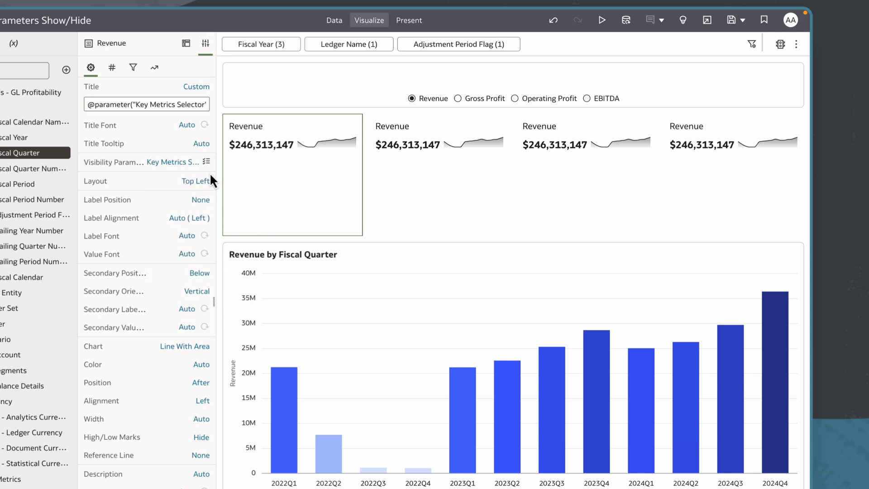
pyautogui.moveTo(207, 161)
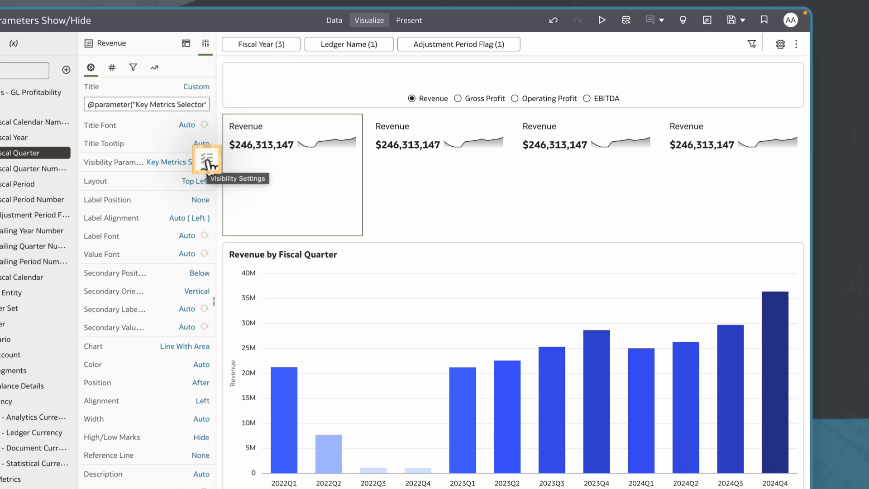
pyautogui.click(206, 162)
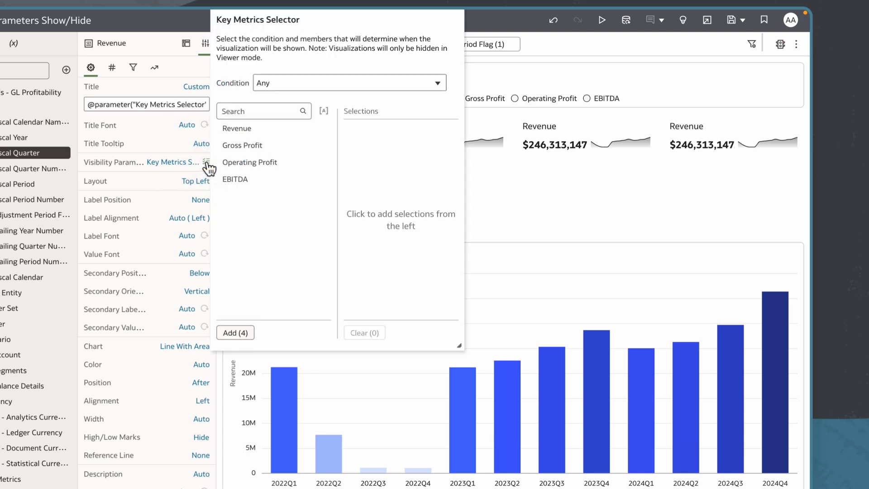
# - Set the visibility condition to Exact Match with Revenue as the selection
pyautogui.click(349, 82)
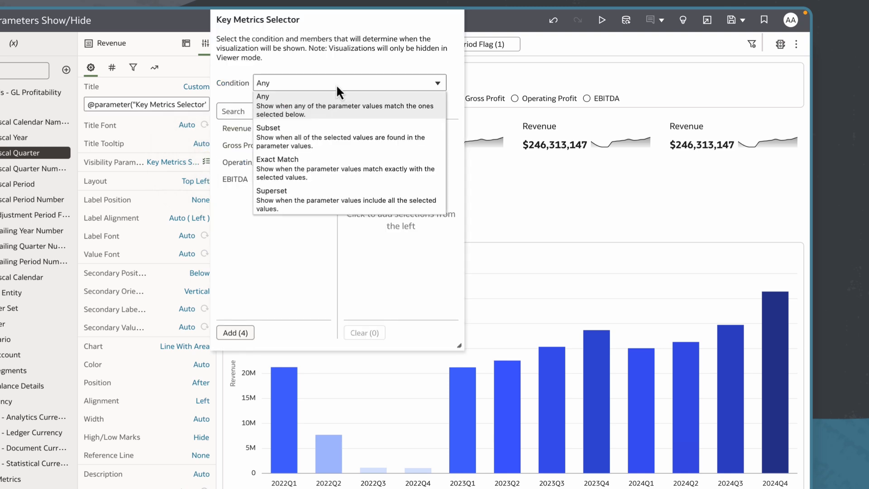
pyautogui.click(277, 168)
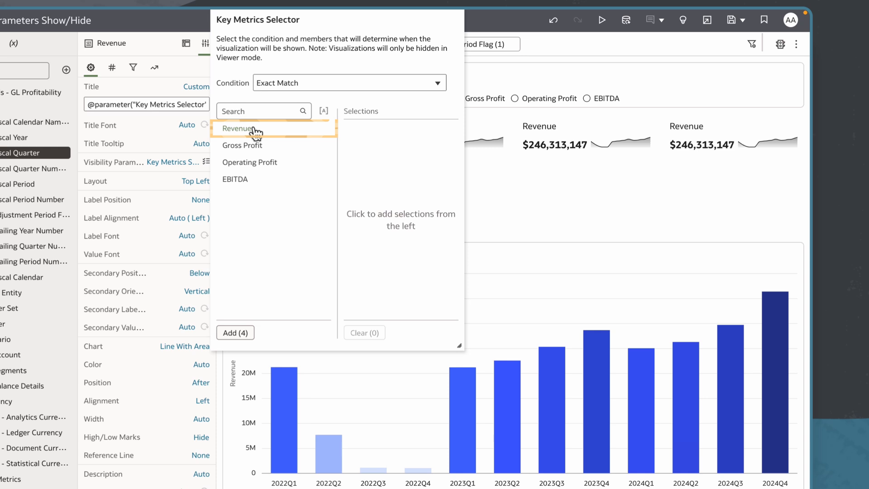
pyautogui.click(238, 128)
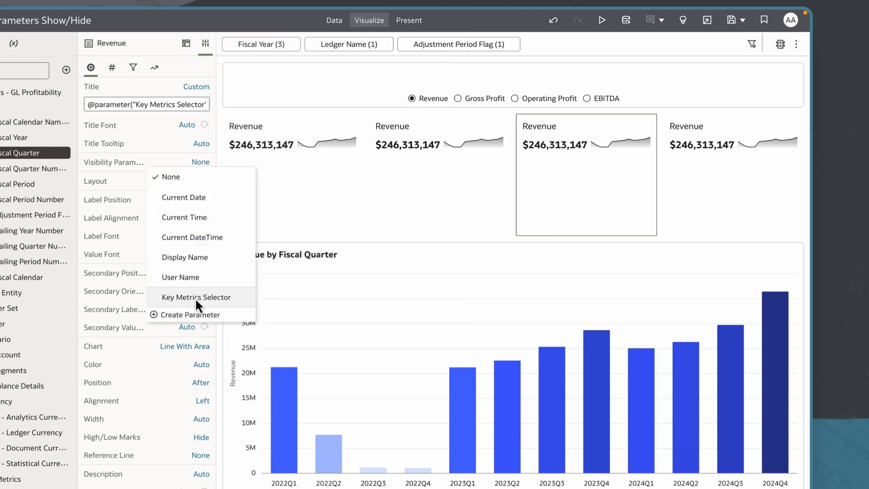
# - Make the next tile's visibility follow the Key Metrics Selector parameter
pyautogui.click(196, 297)
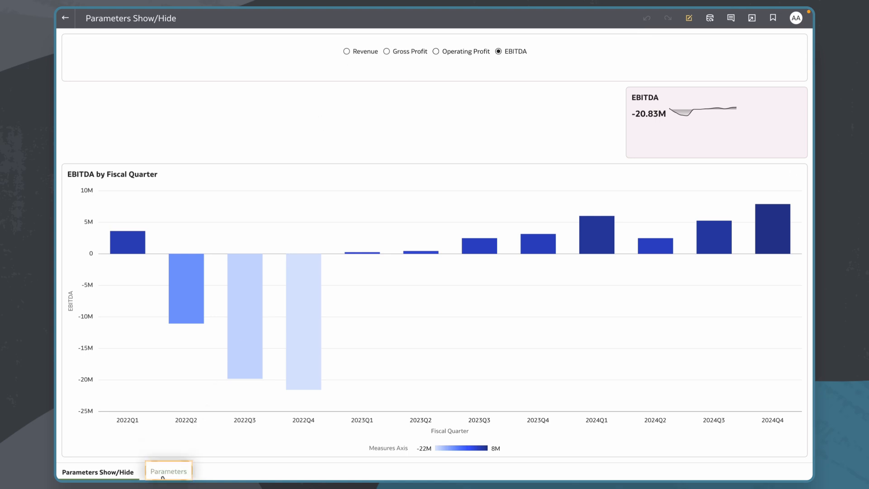
# - On the Parameters canvas, select Revenue, Gross Profit, Operating Profit and EBITDA to show each tile in turn
pyautogui.click(168, 471)
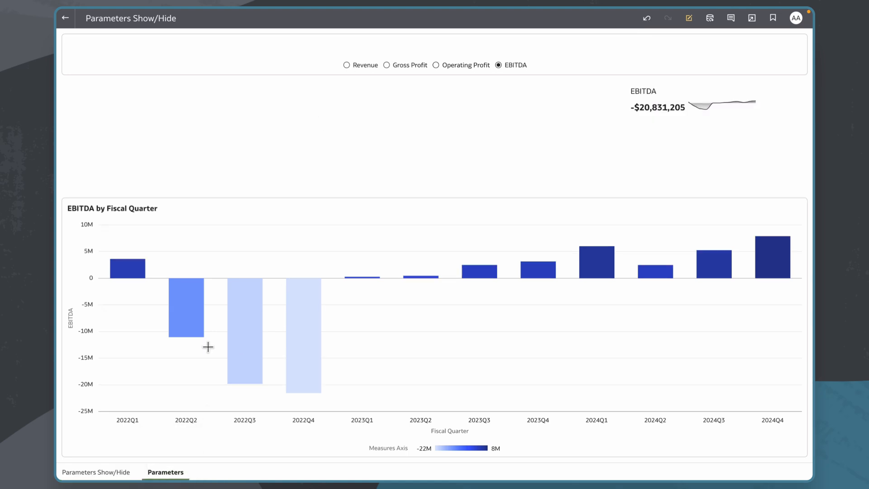
pyautogui.click(347, 65)
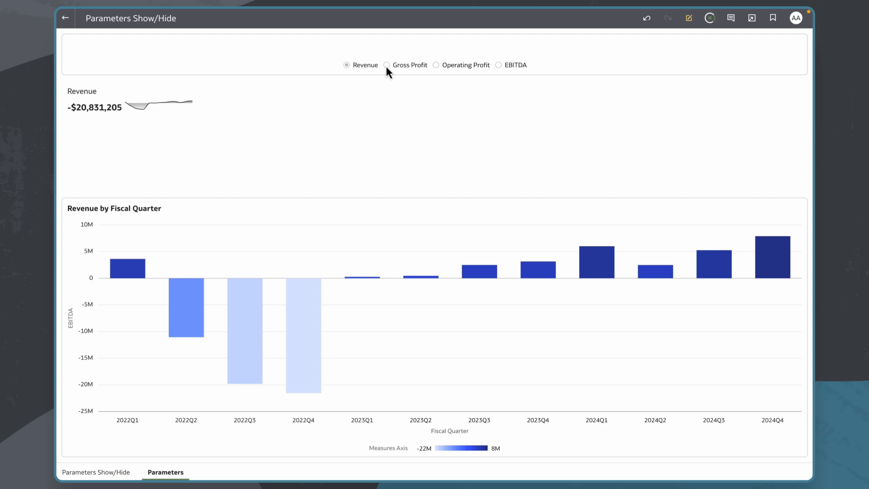
pyautogui.click(386, 65)
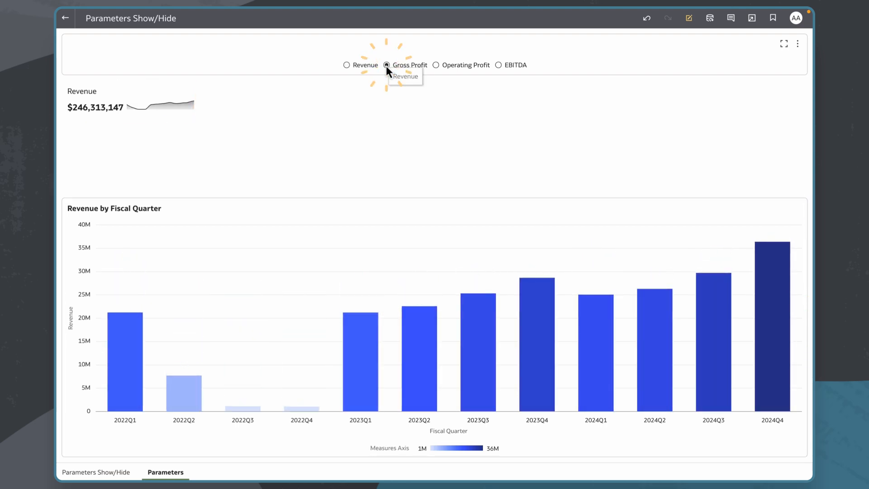
pyautogui.click(386, 65)
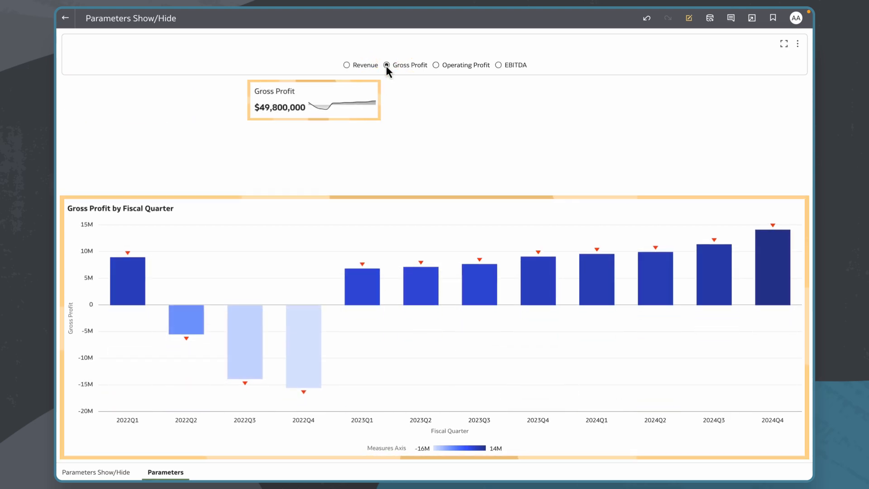
pyautogui.click(437, 65)
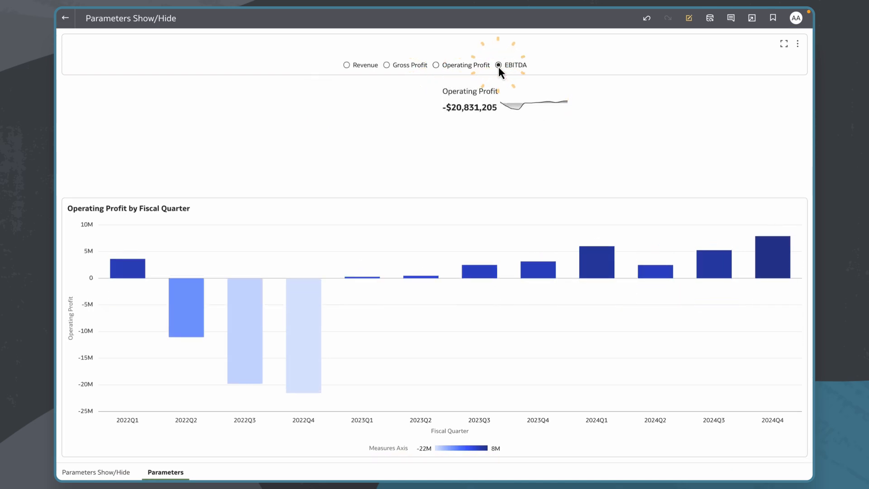
pyautogui.click(498, 65)
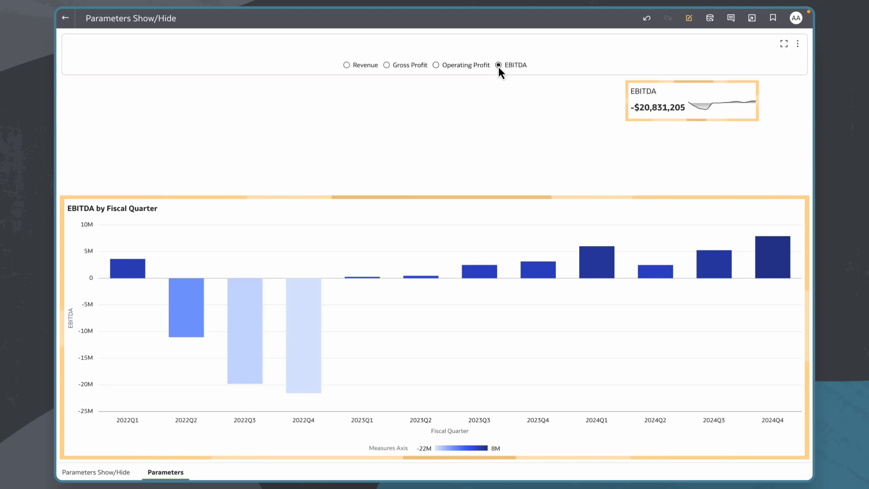